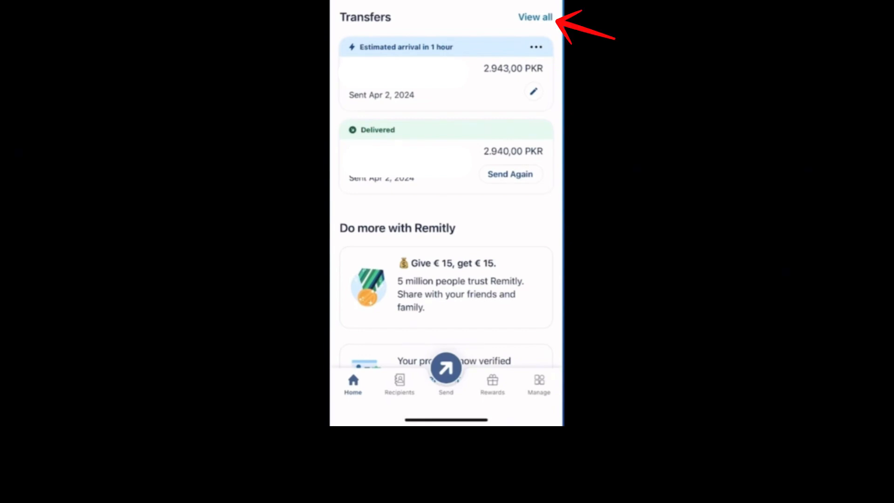
Step: Open the in-progress 10 EUR (2.943,00 PKR) transfer from Home's Transfers list
left_click(536, 18)
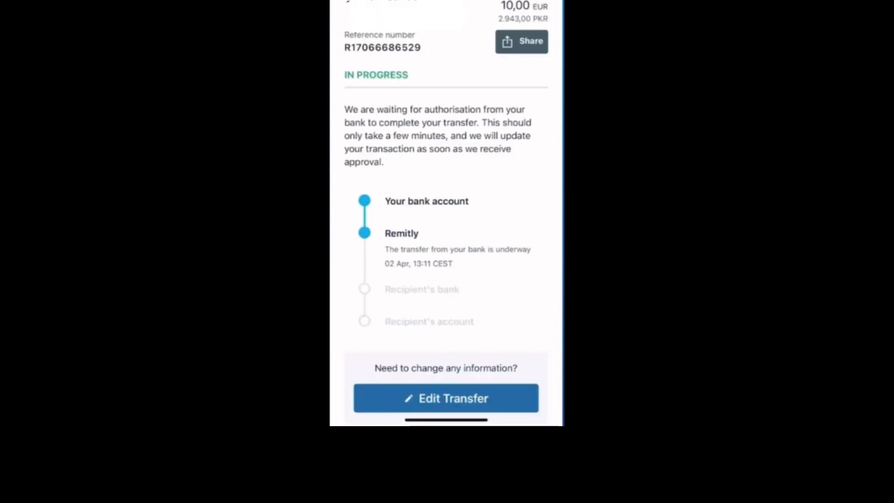
Step: Scroll the transfer details and choose Cancel transfer to bring up the confirmation
scroll("down", 3)
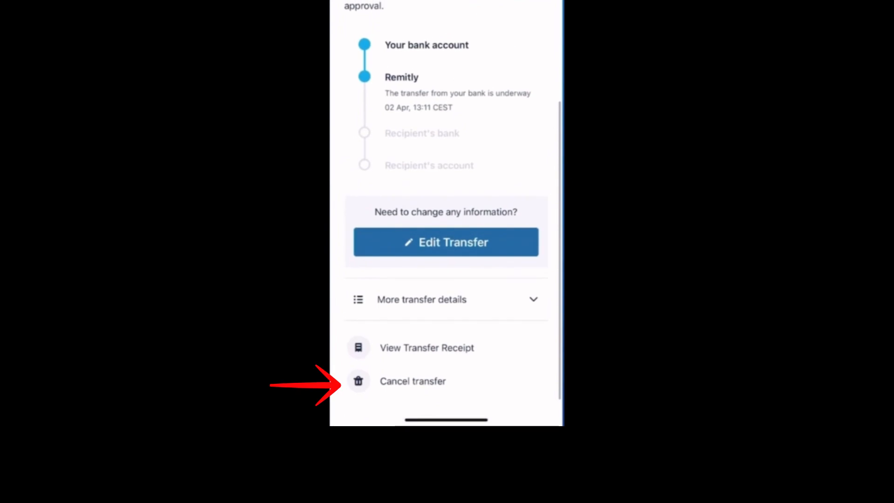
left_click(412, 381)
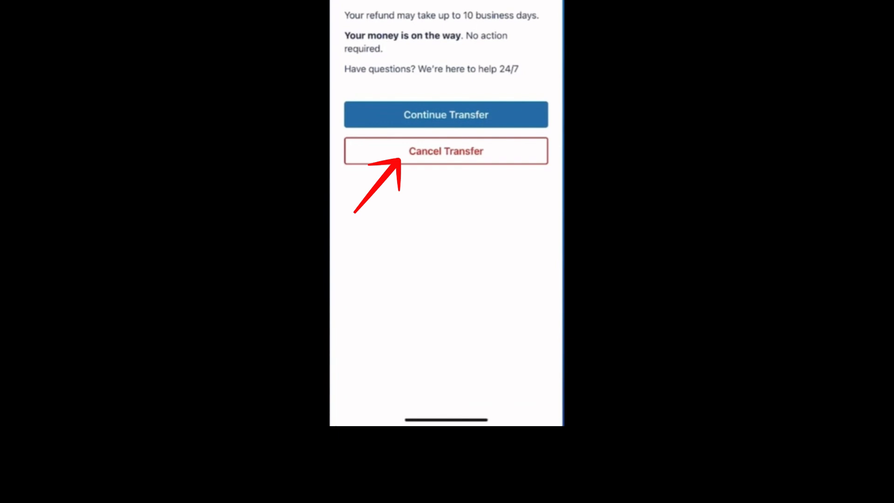
Step: Confirm the cancellation, submit the reason, and verify it shows Canceled on Home
left_click(445, 150)
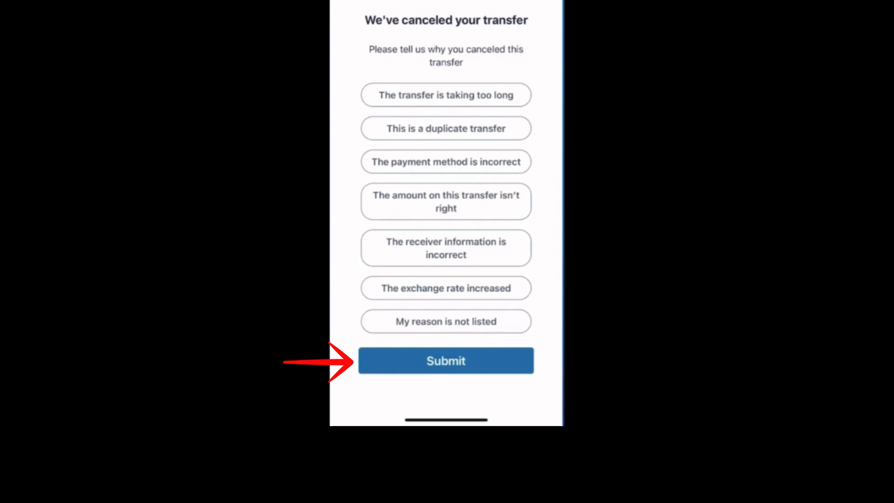
left_click(446, 361)
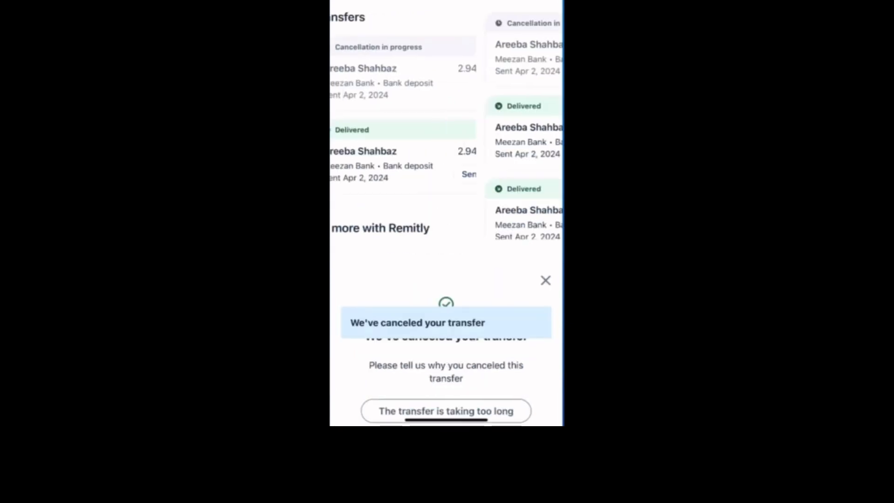
left_click(545, 280)
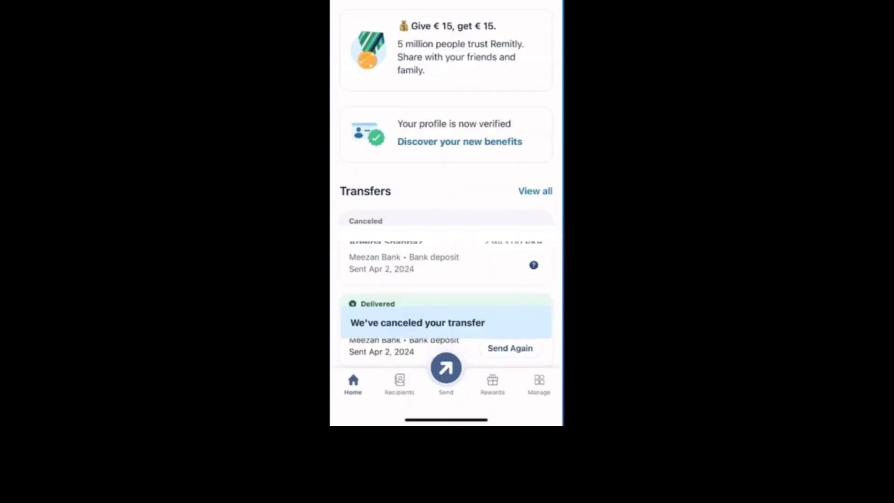
scroll("down", 3)
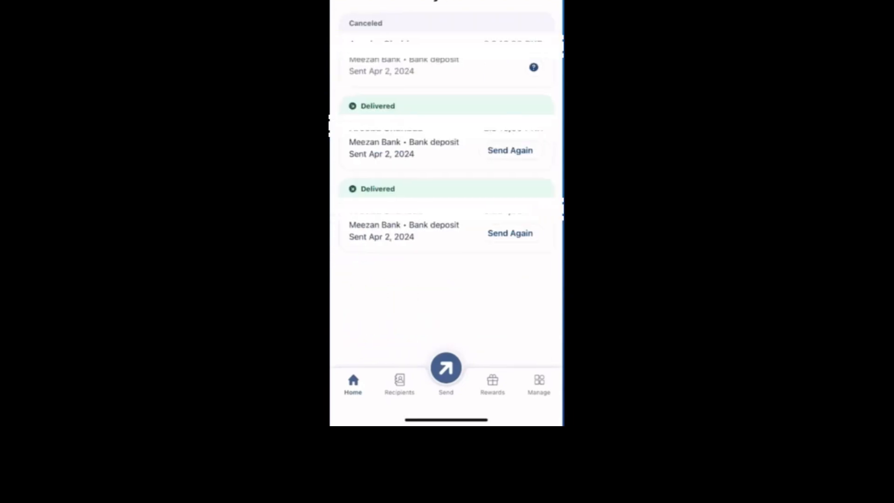